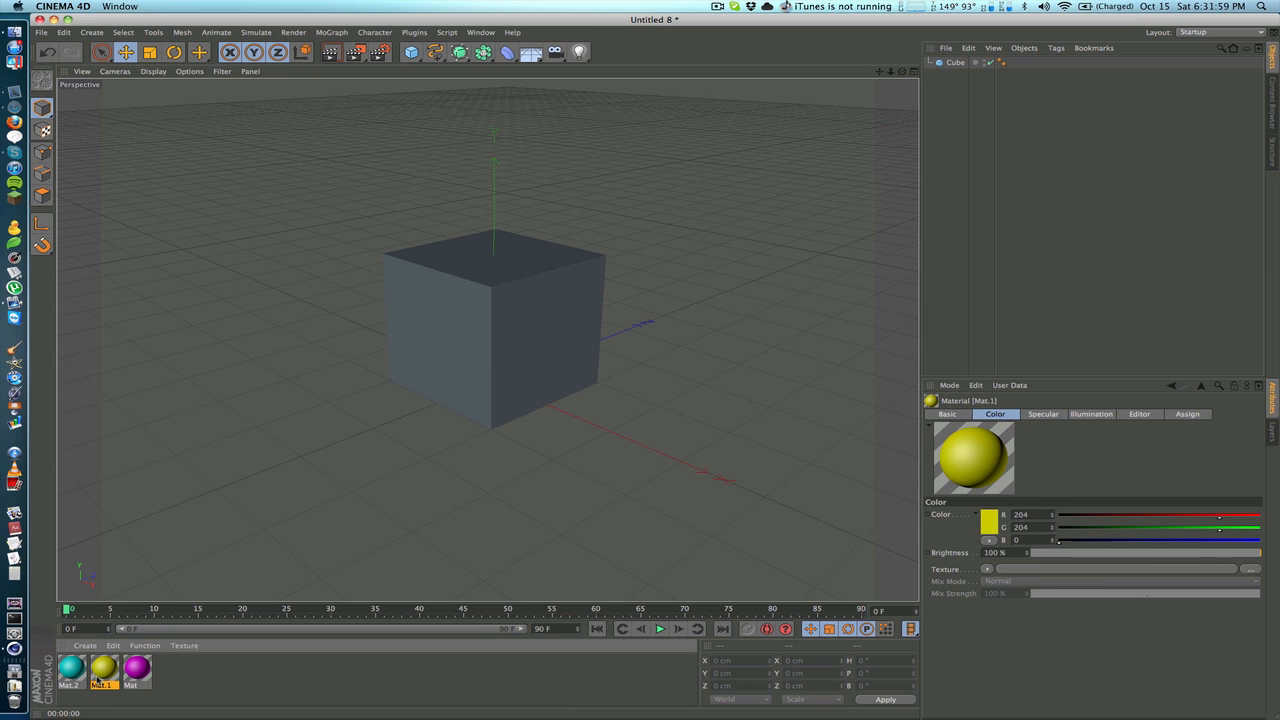
Review the cyan material's colour settings and drag the materials onto the cube
{"action": "left_click", "coordinate": [103, 668]}
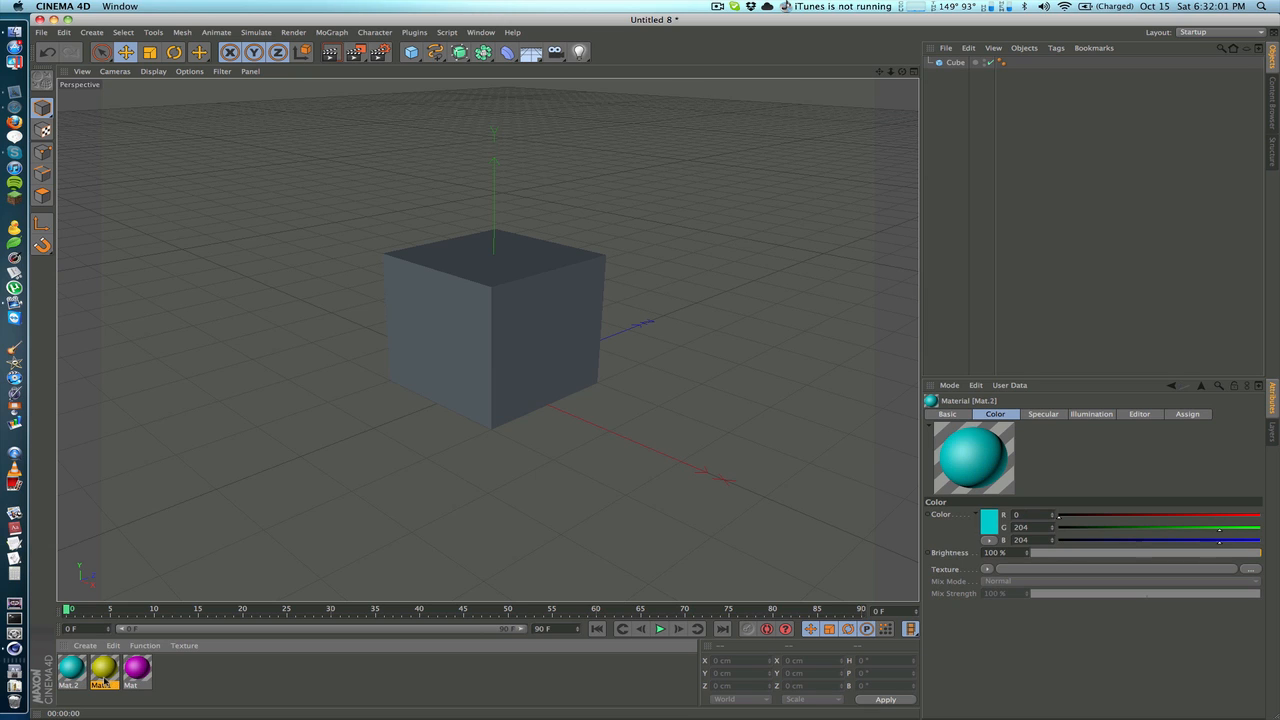
{"action": "left_click", "coordinate": [135, 670]}
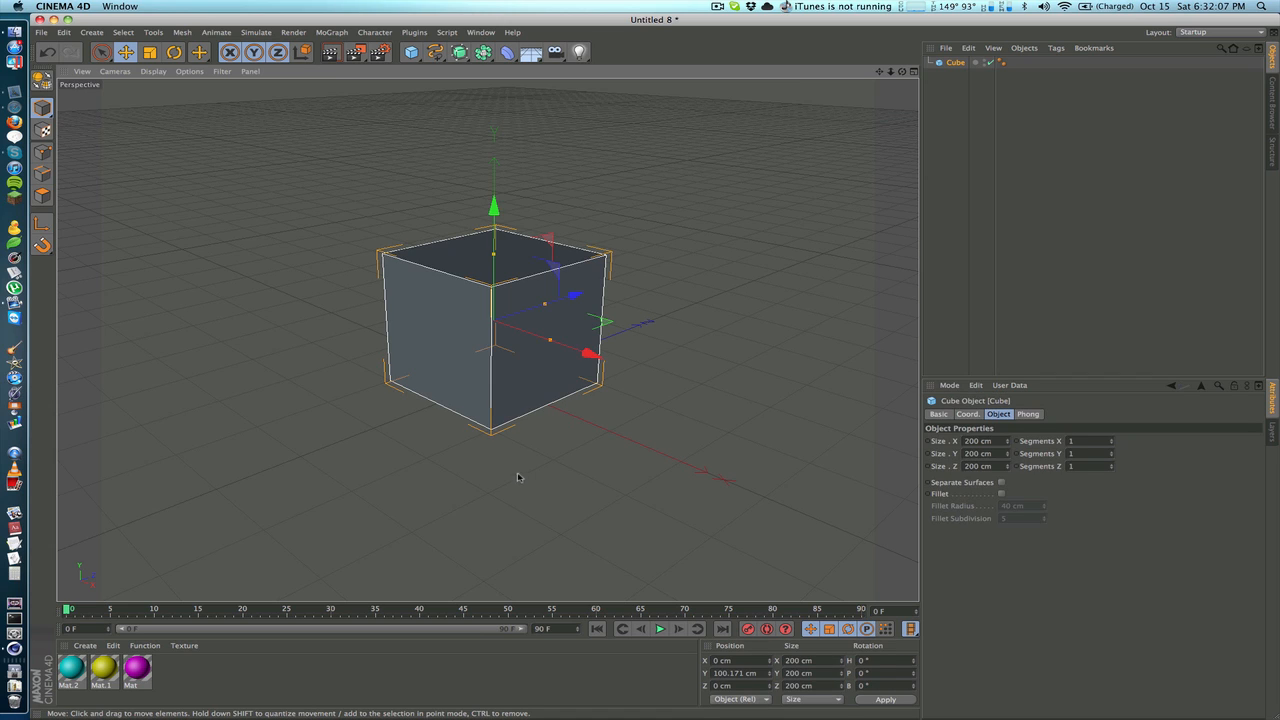
{"action": "mouse_move", "coordinate": [456, 336]}
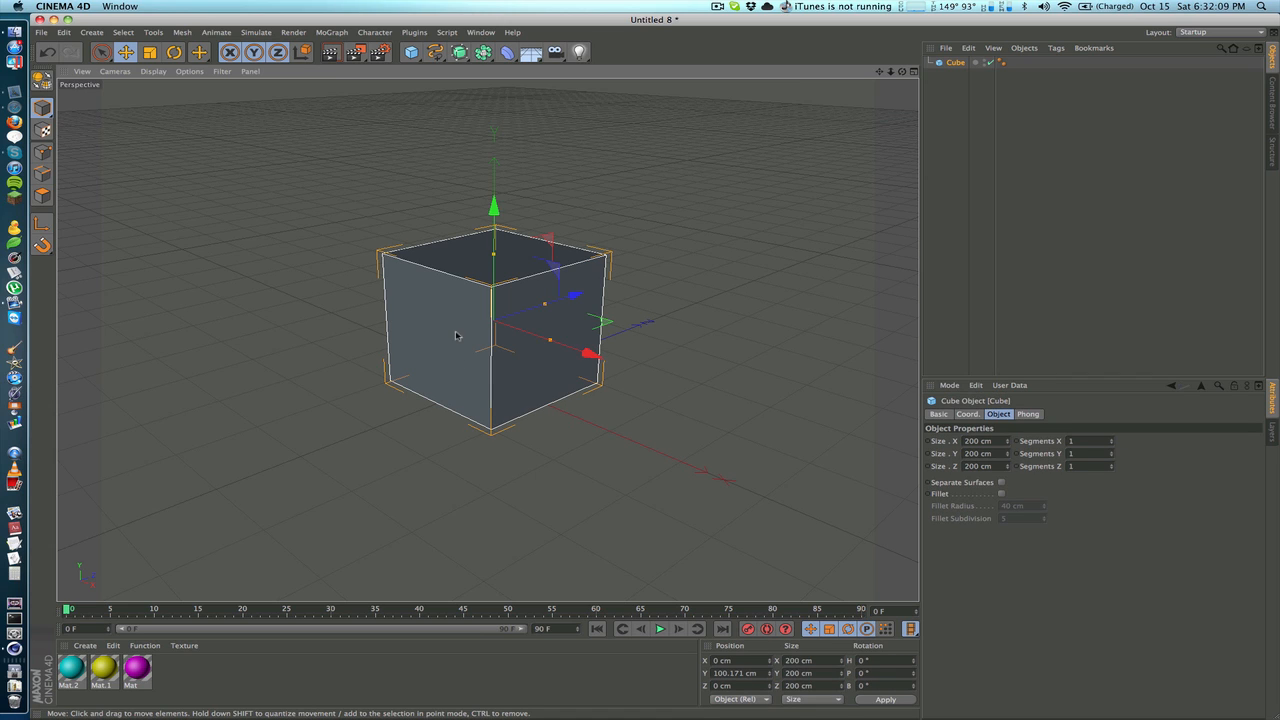
{"action": "mouse_move", "coordinate": [460, 306]}
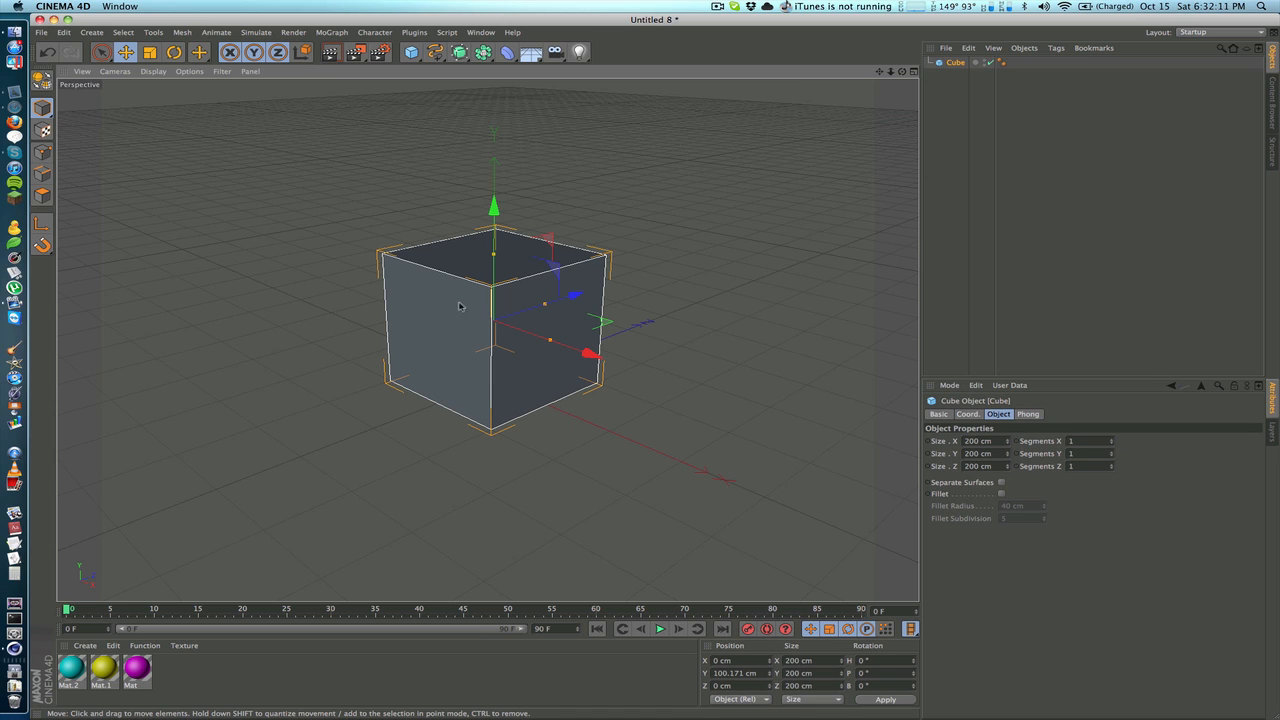
{"action": "mouse_move", "coordinate": [323, 443]}
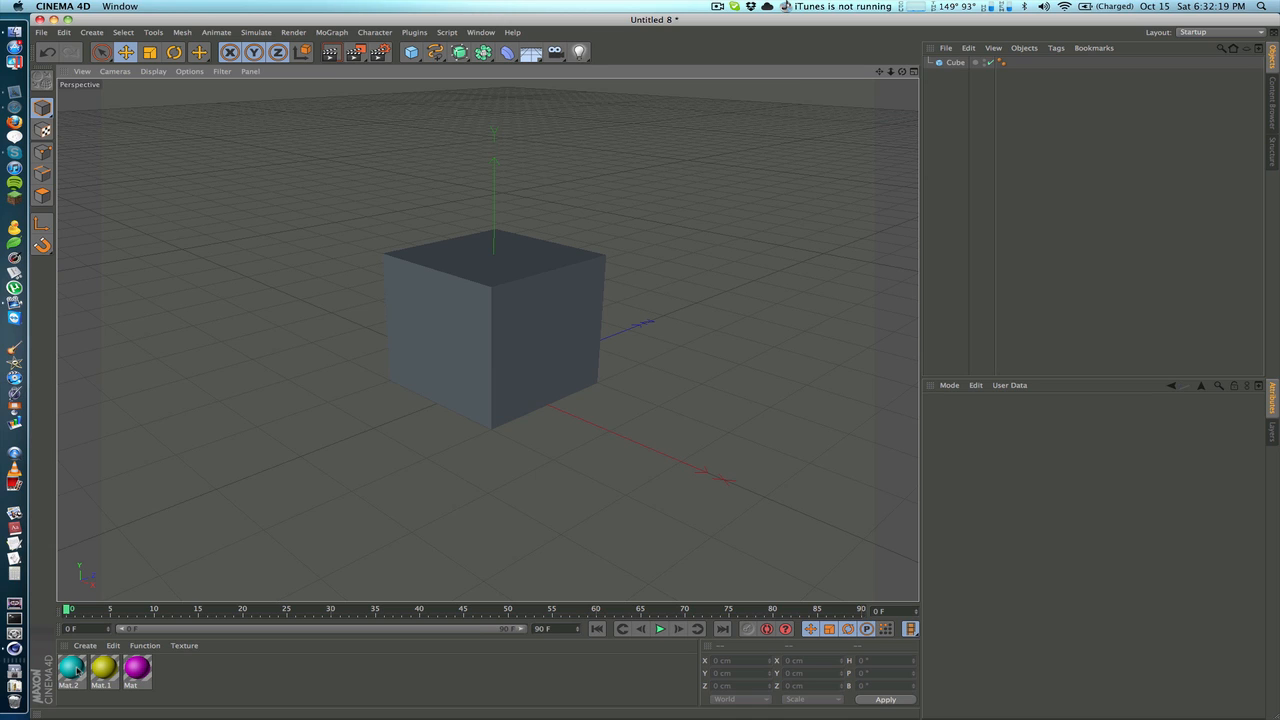
{"action": "left_click_drag", "start_coordinate": [71, 670], "coordinate": [495, 310]}
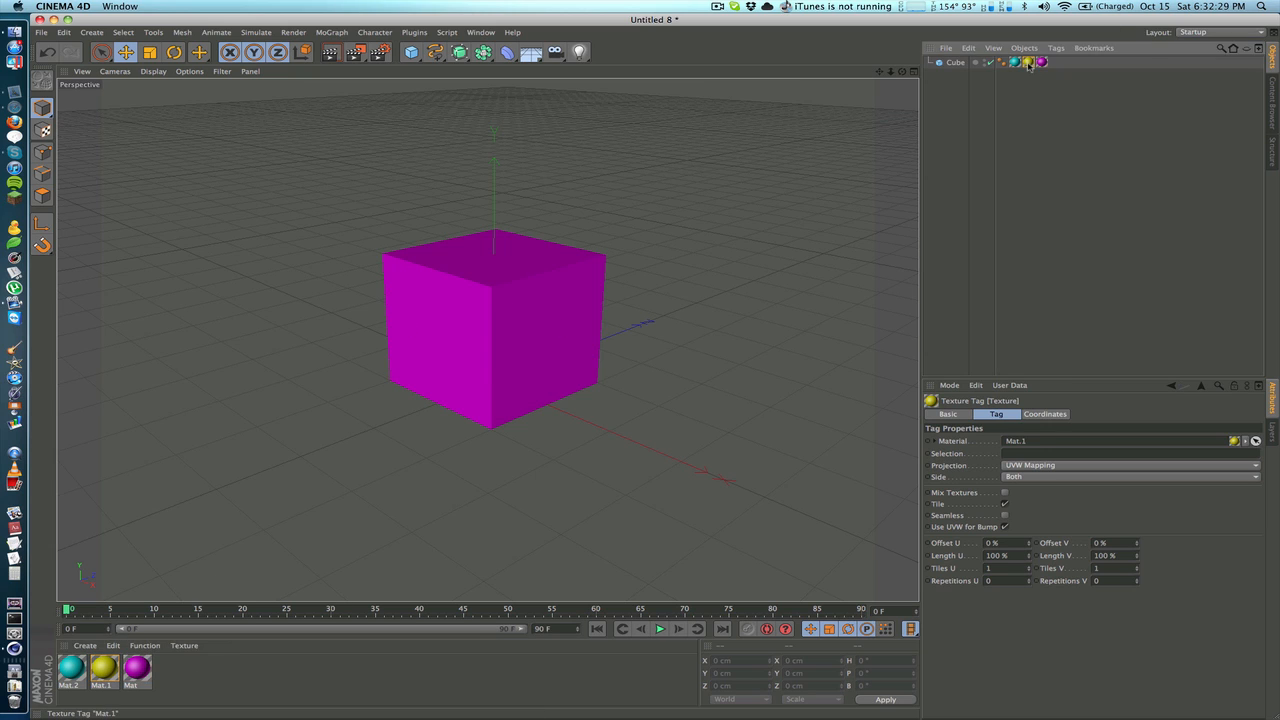
Inspect the cube's magenta and cyan material tags, then remove the tags
{"action": "left_click", "coordinate": [1042, 62]}
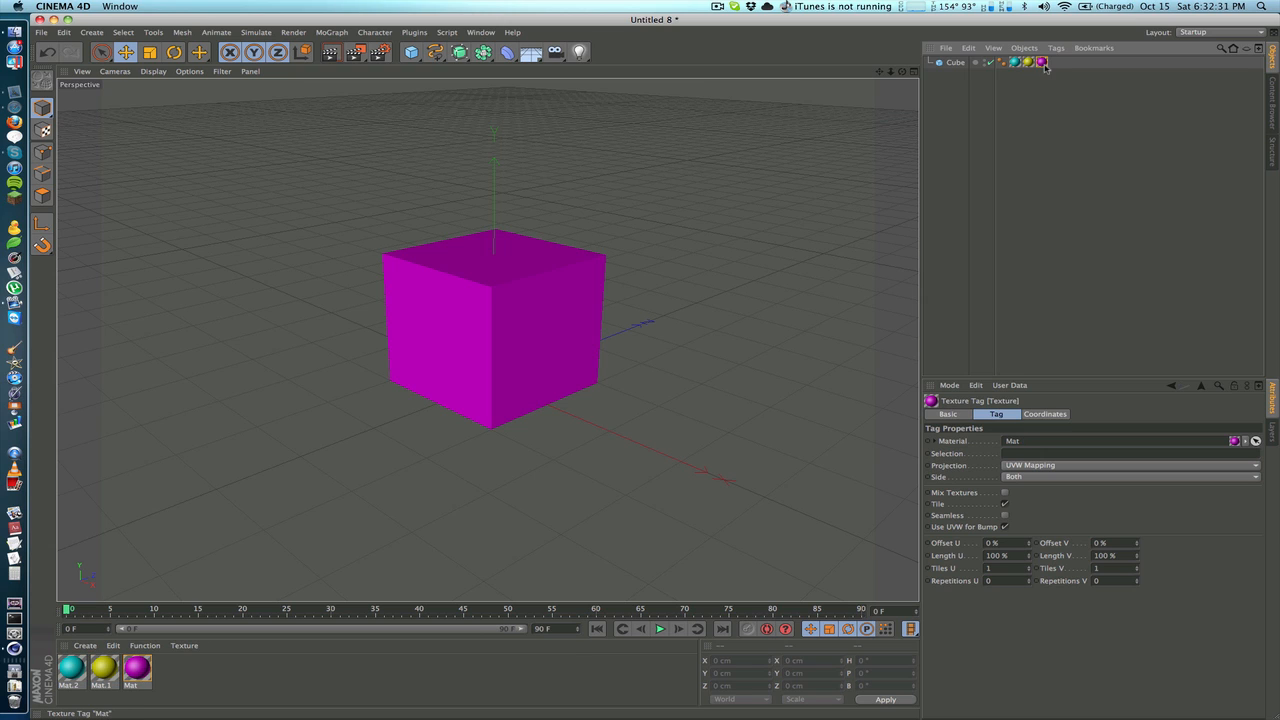
{"action": "left_click", "coordinate": [1041, 62]}
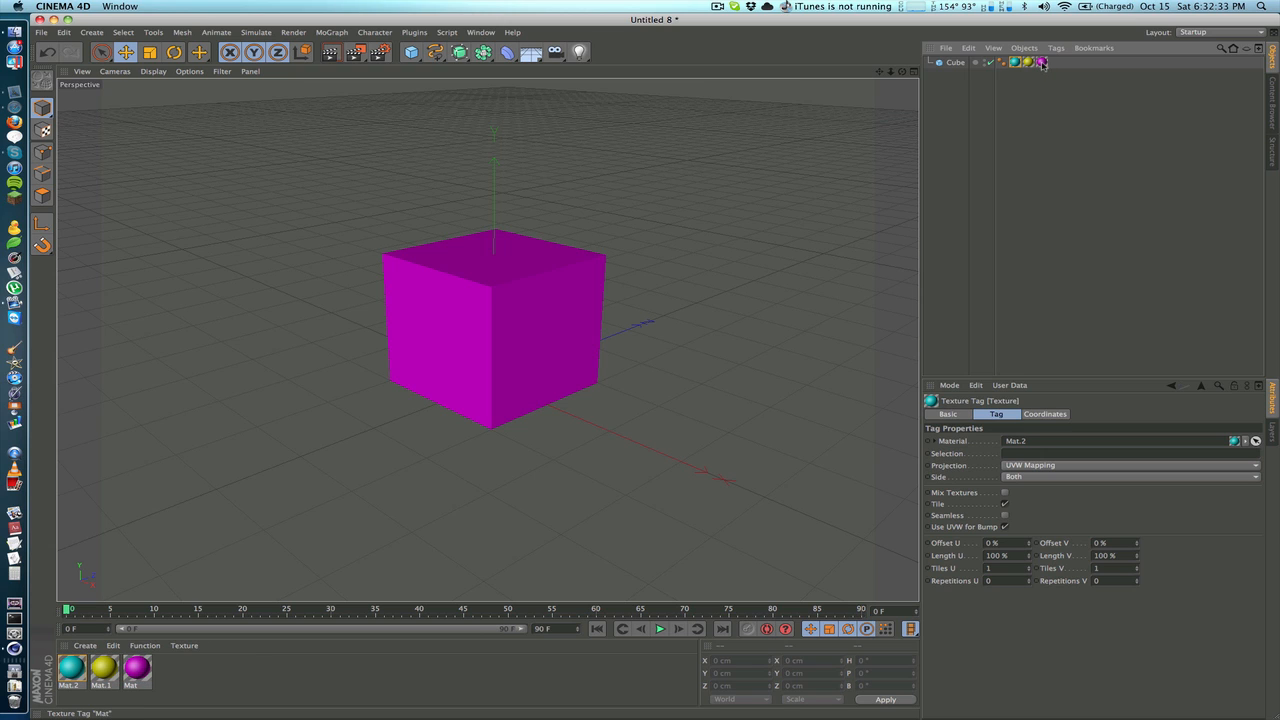
{"action": "left_click", "coordinate": [1027, 62]}
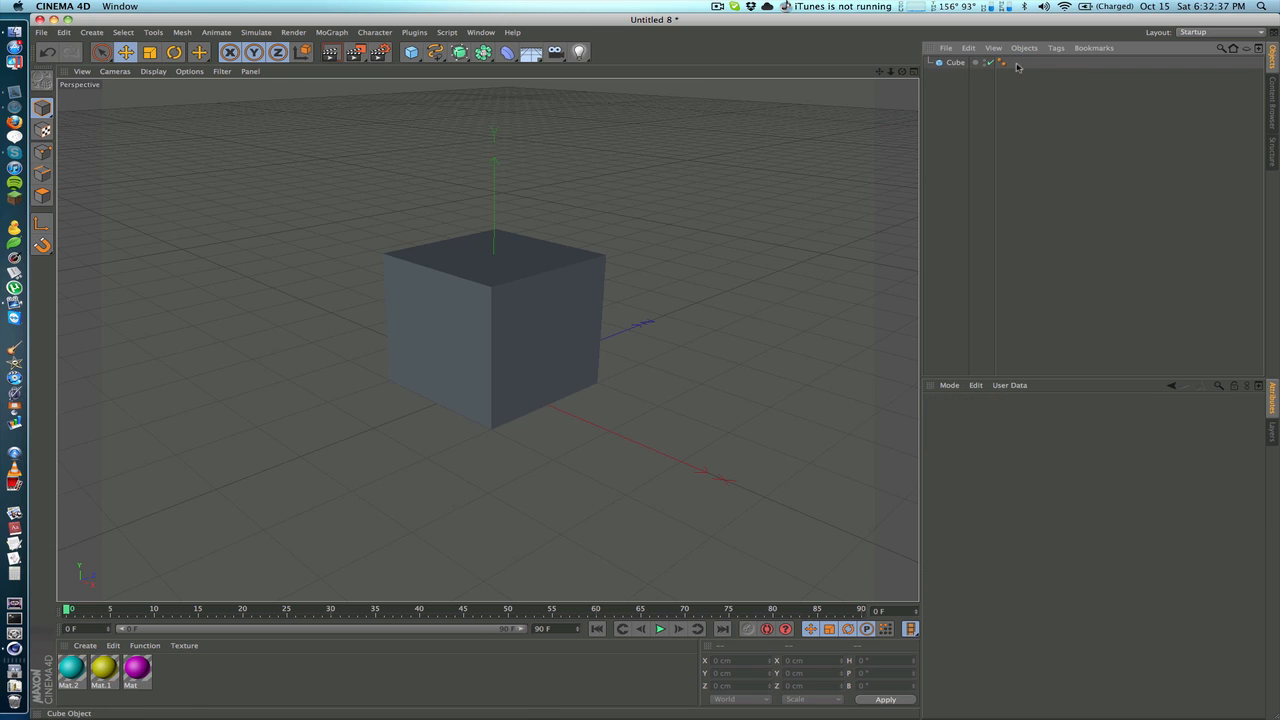
Make the cube an editable polygon object and pick its left face
{"action": "left_click", "coordinate": [954, 62]}
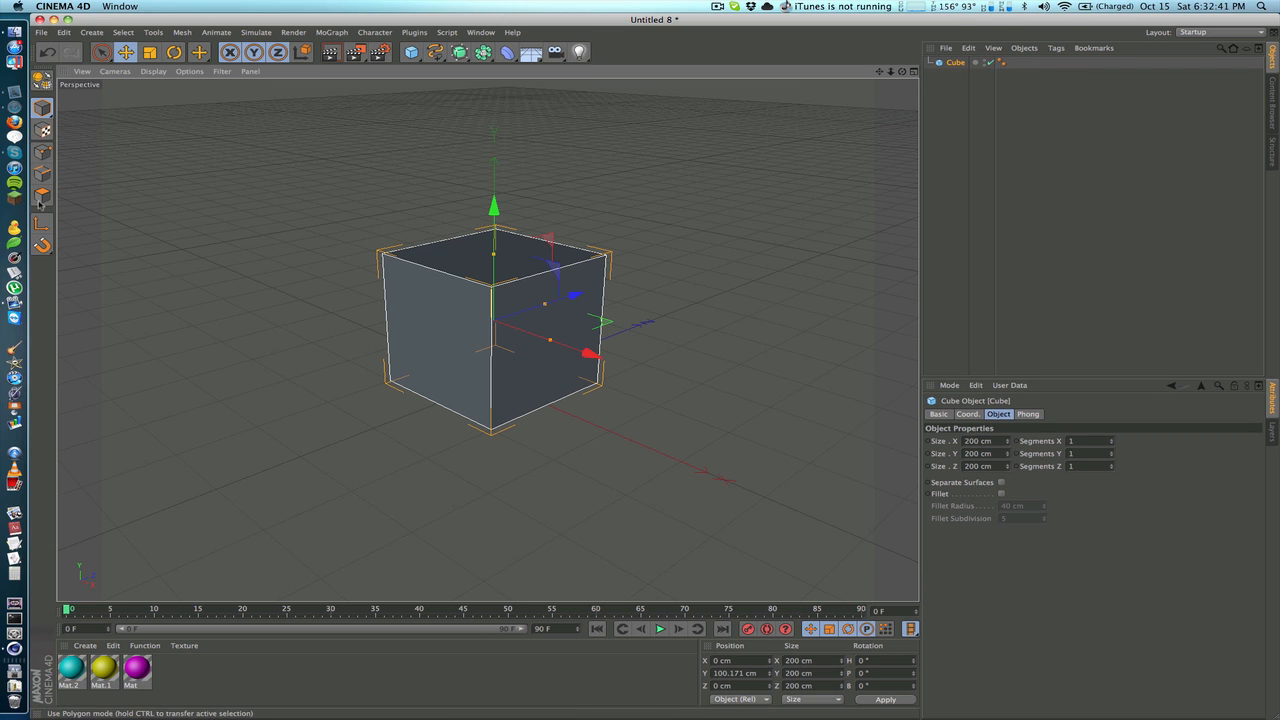
{"action": "left_click", "coordinate": [42, 195]}
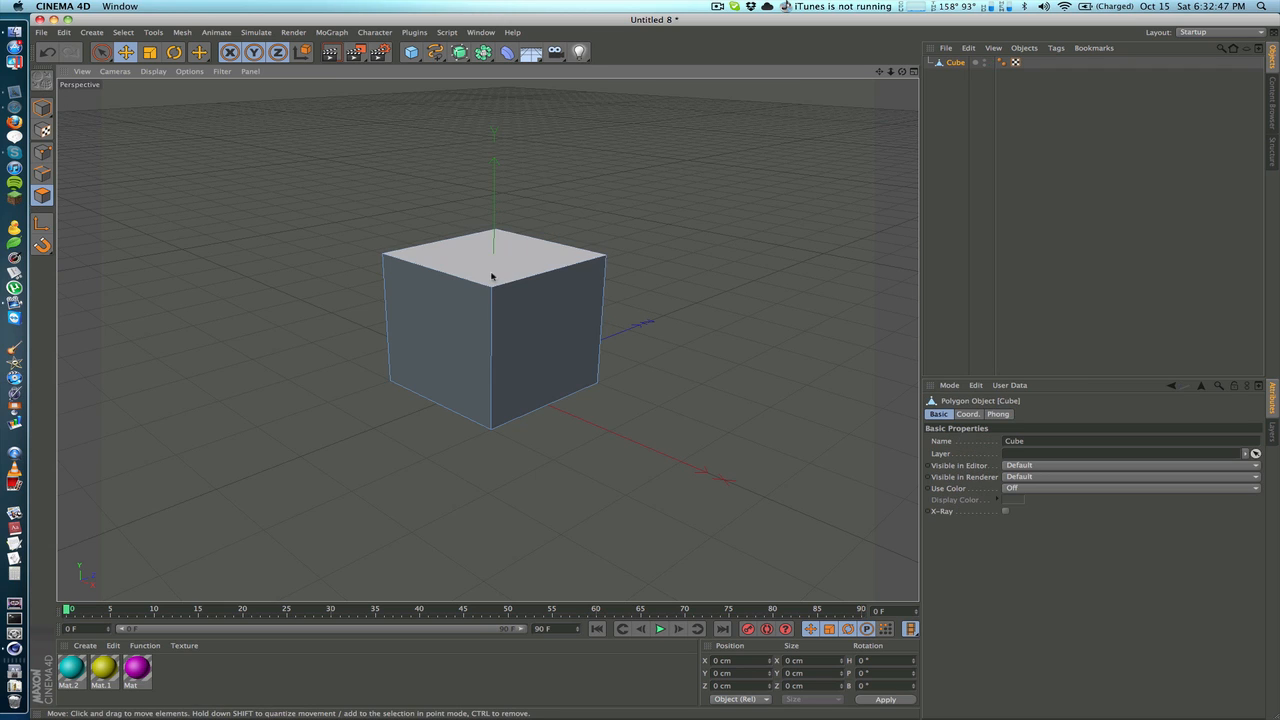
{"action": "mouse_move", "coordinate": [497, 258]}
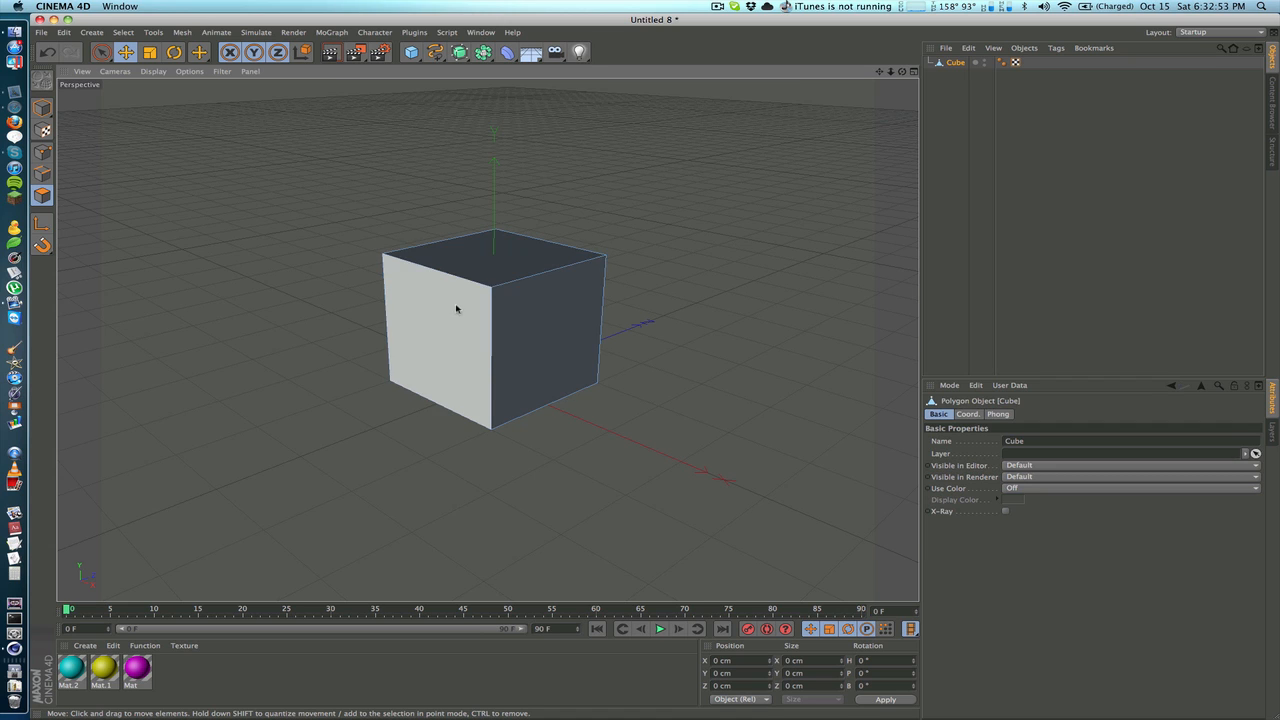
{"action": "left_click", "coordinate": [435, 320]}
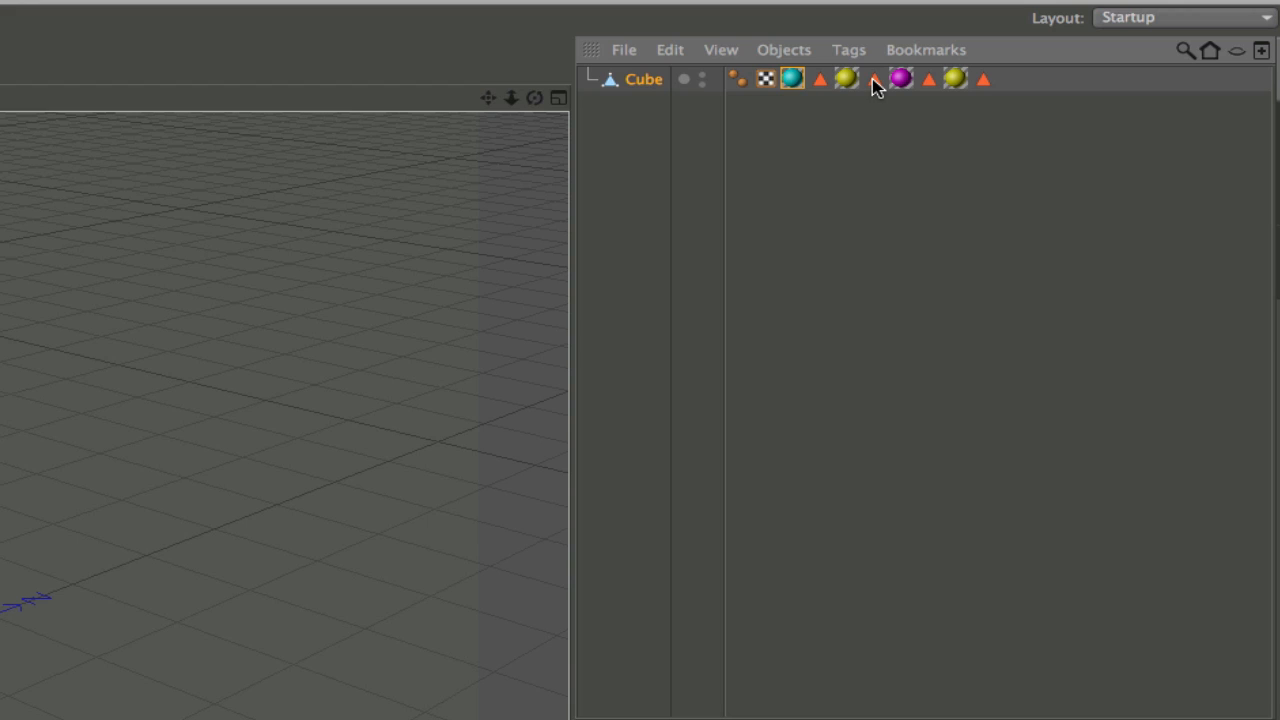
Choose the stored face selection beside the yellow material tag so yellow covers the top face
{"action": "left_click", "coordinate": [873, 79]}
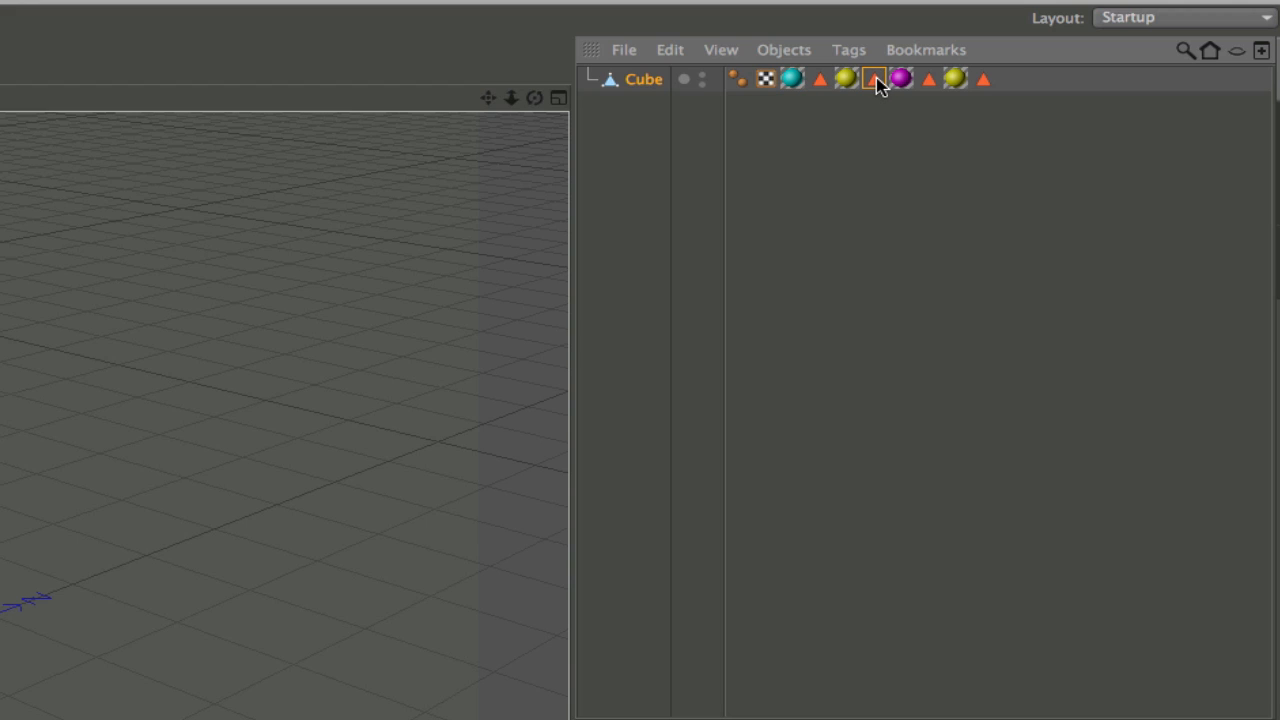
{"action": "mouse_move", "coordinate": [848, 82]}
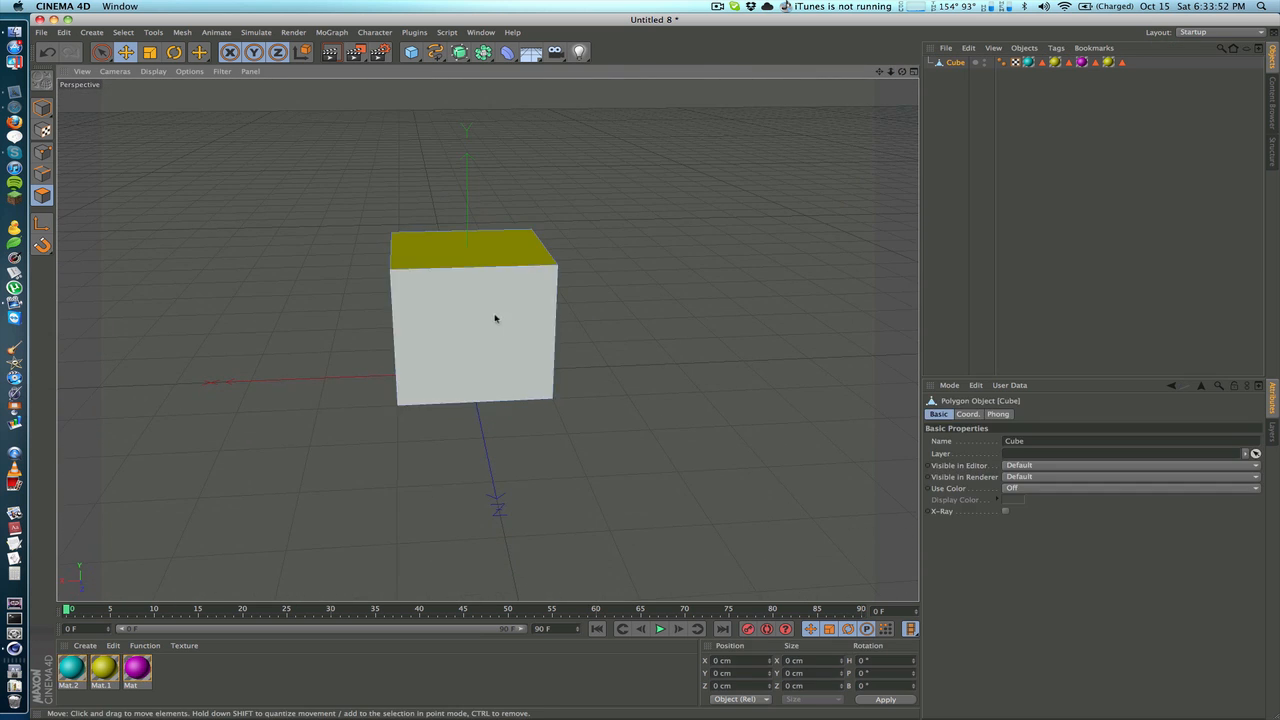
Apply magenta to its face selection and orbit to check the coloured faces
{"action": "left_click", "coordinate": [495, 318]}
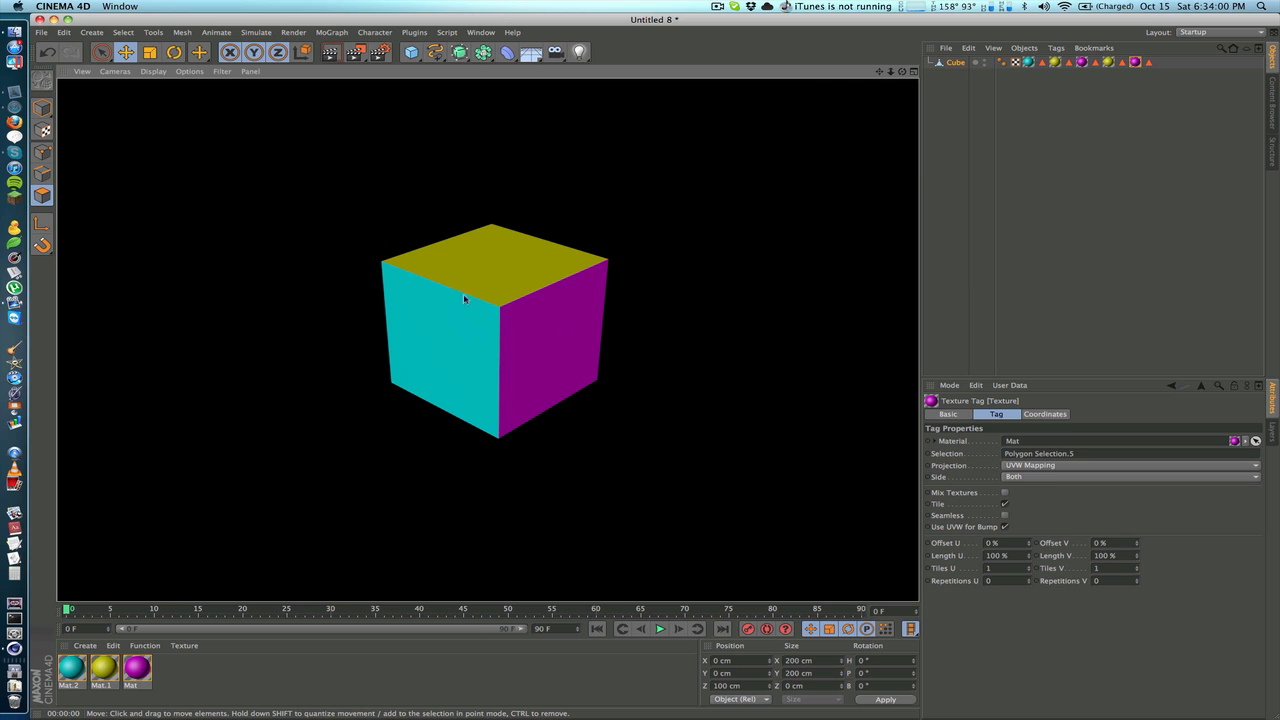
{"action": "mouse_move", "coordinate": [445, 334]}
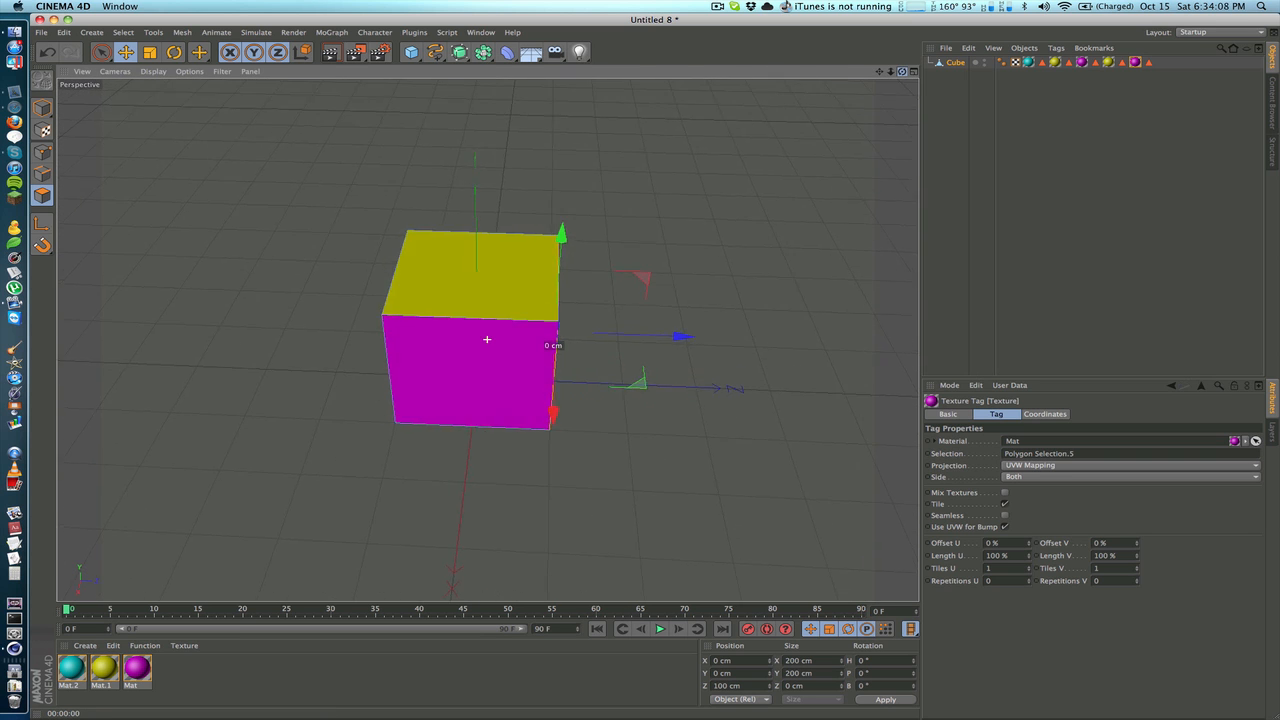
{"action": "left_click_drag", "start_coordinate": [487, 339], "coordinate": [520, 300]}
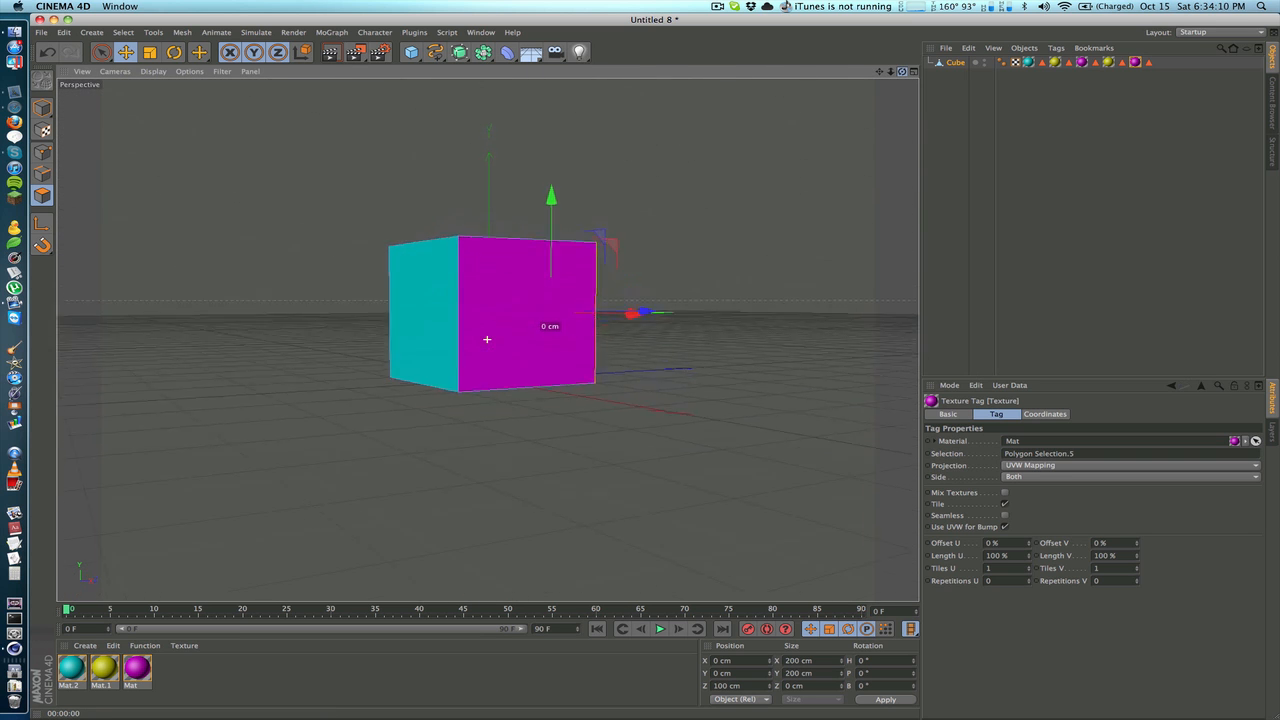